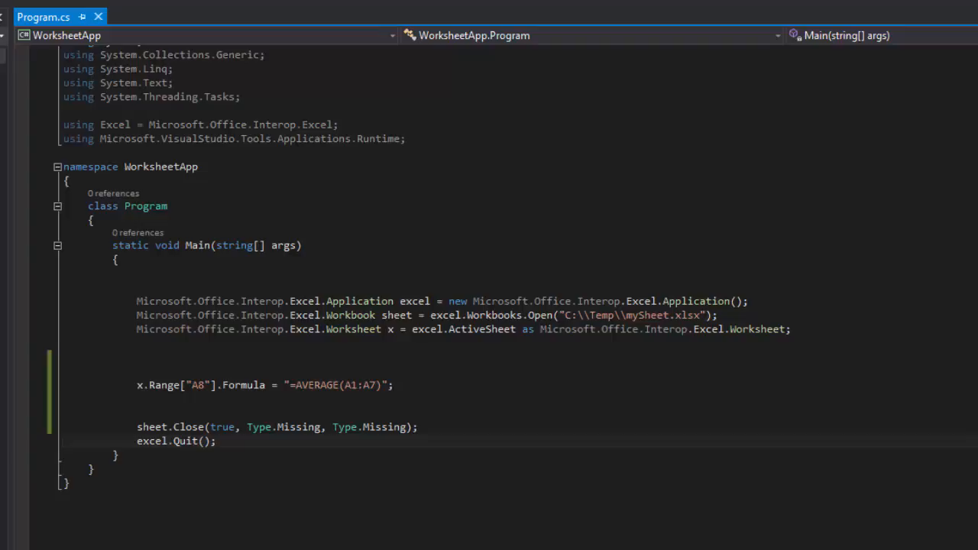
{"action": "mouse_move", "coordinate": [528, 425]}
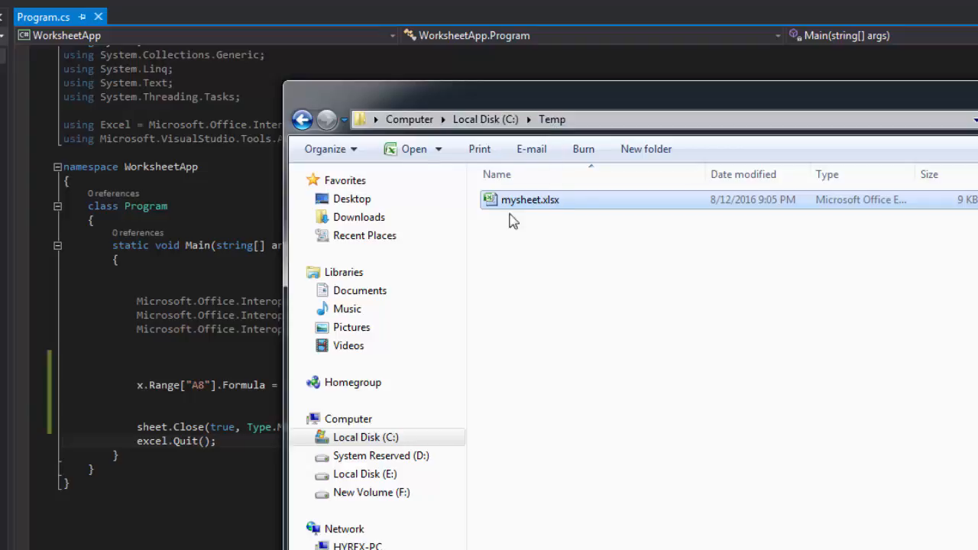
Open the still-empty mysheet.xlsx workbook from C:\Temp in Excel.
{"action": "double_click", "coordinate": [530, 200]}
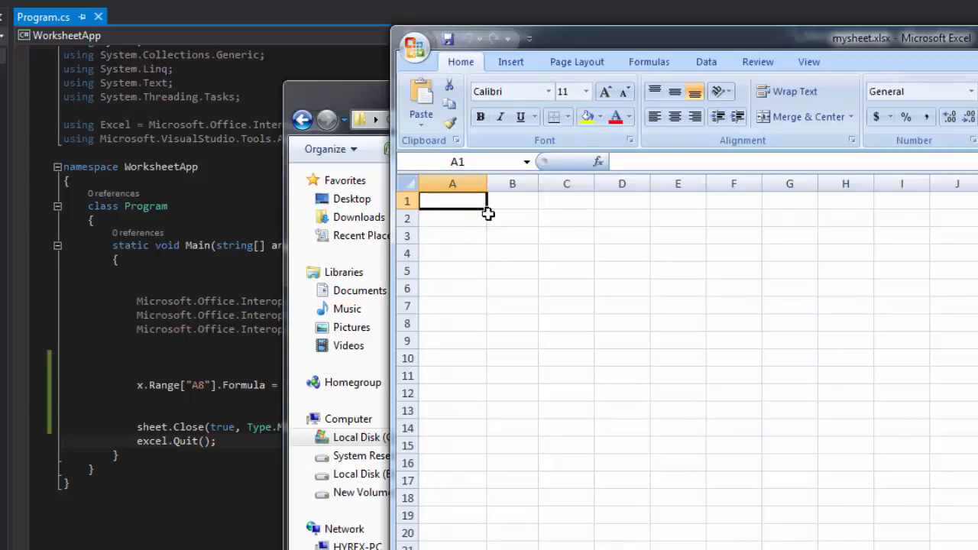
{"action": "mouse_move", "coordinate": [551, 232]}
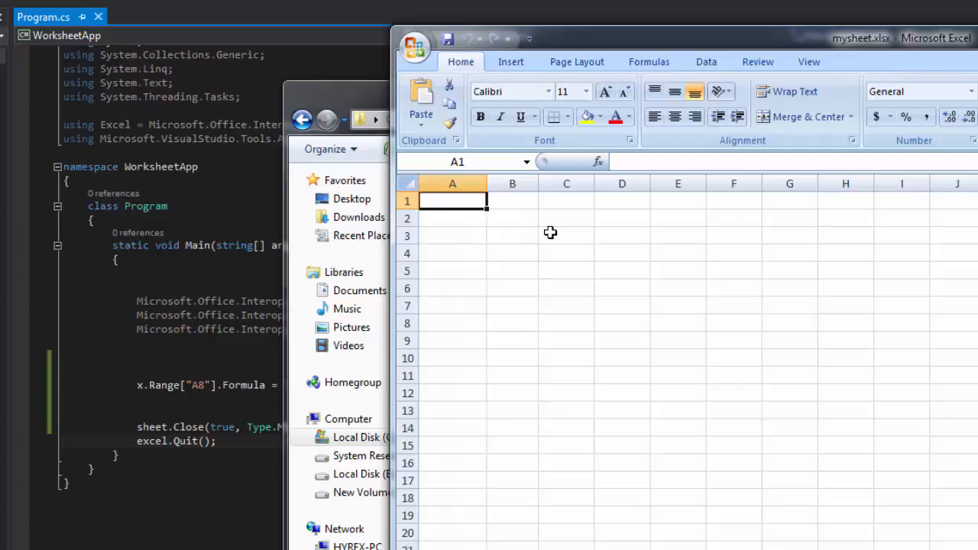
Enter seven numbers into A1:A7, including 5000, 458564, 156234234 and 4558.
{"action": "type", "text": "5000"}
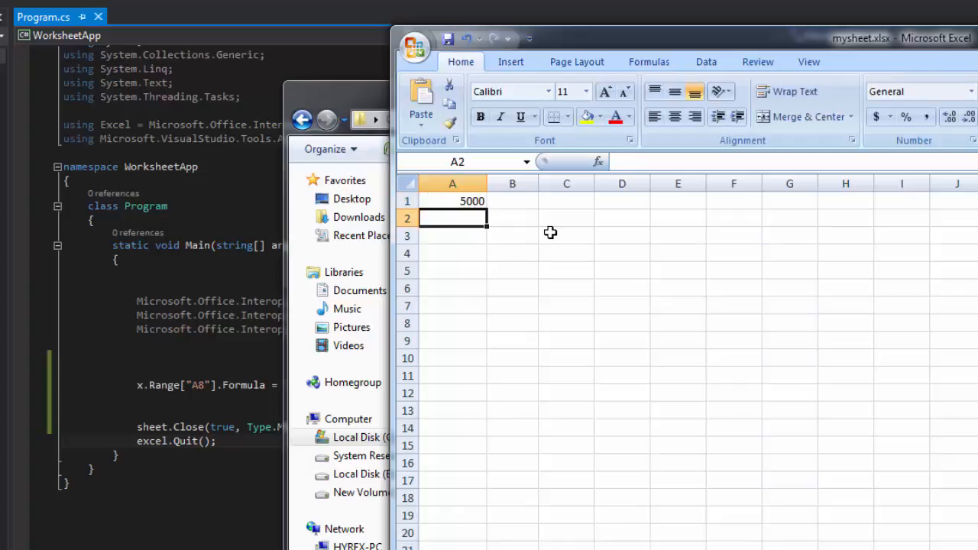
{"action": "type", "text": "458564"}
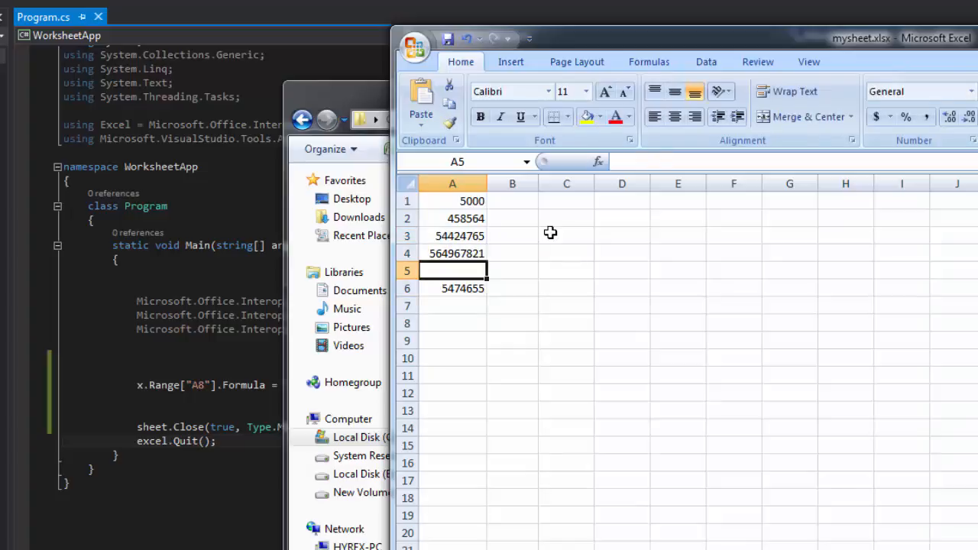
{"action": "type", "text": "156234234"}
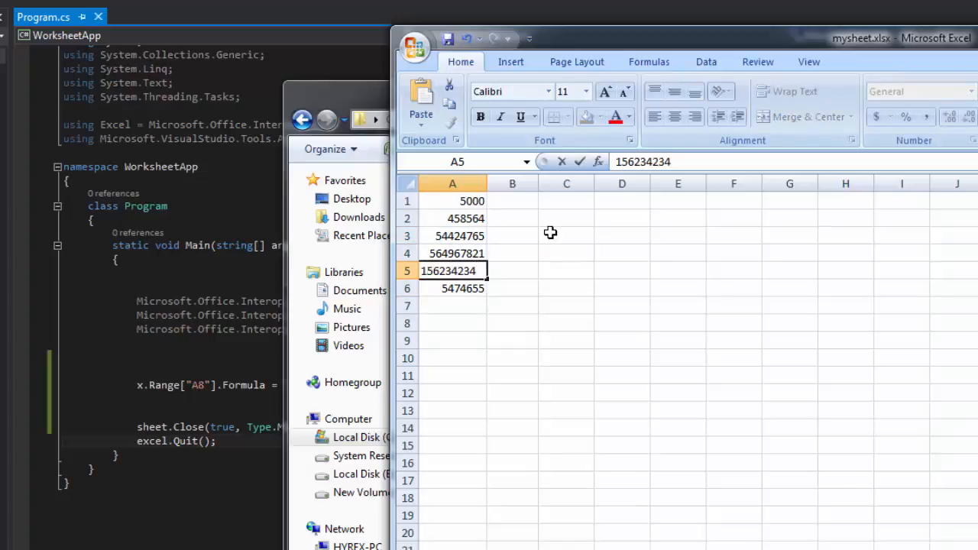
{"action": "type", "text": "45586521"}
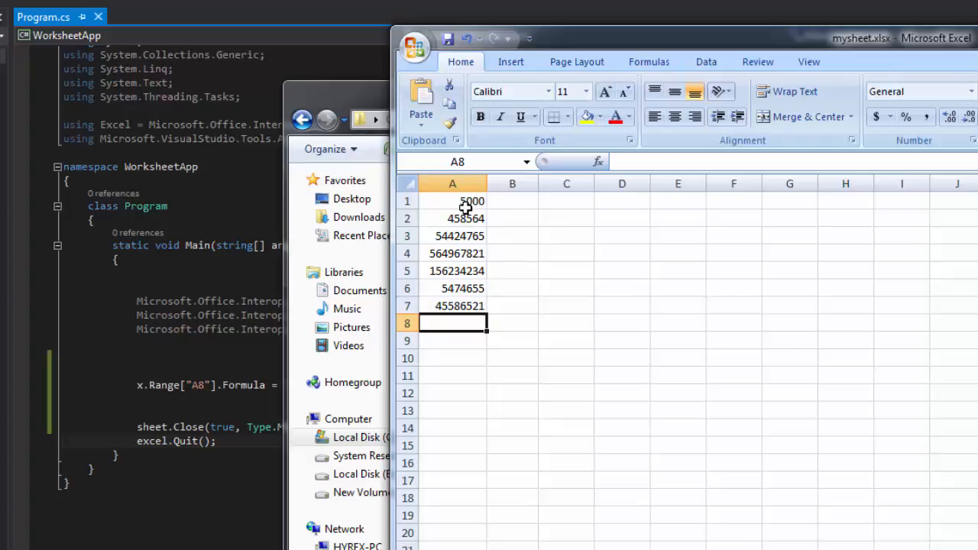
{"action": "left_click_drag", "start_coordinate": [452, 201], "coordinate": [451, 271]}
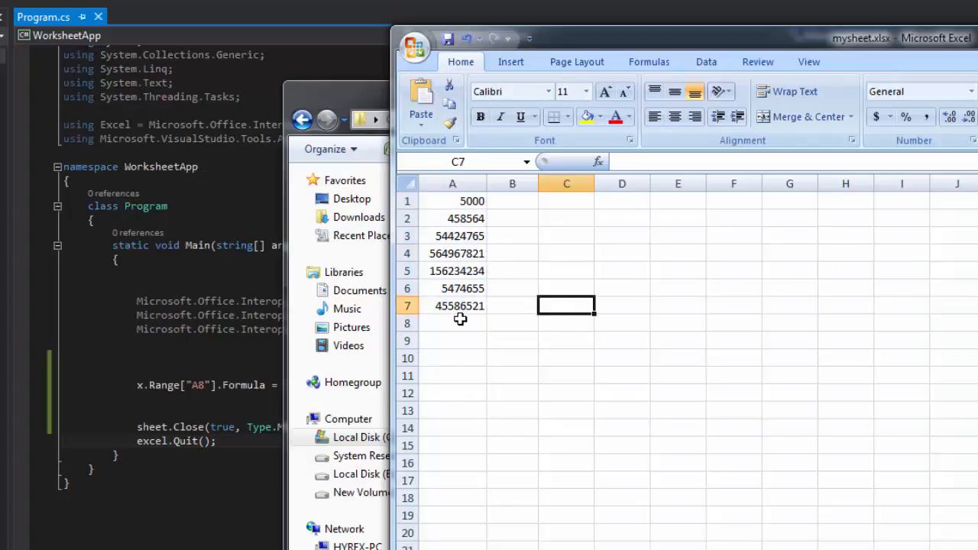
{"action": "left_click", "coordinate": [453, 323]}
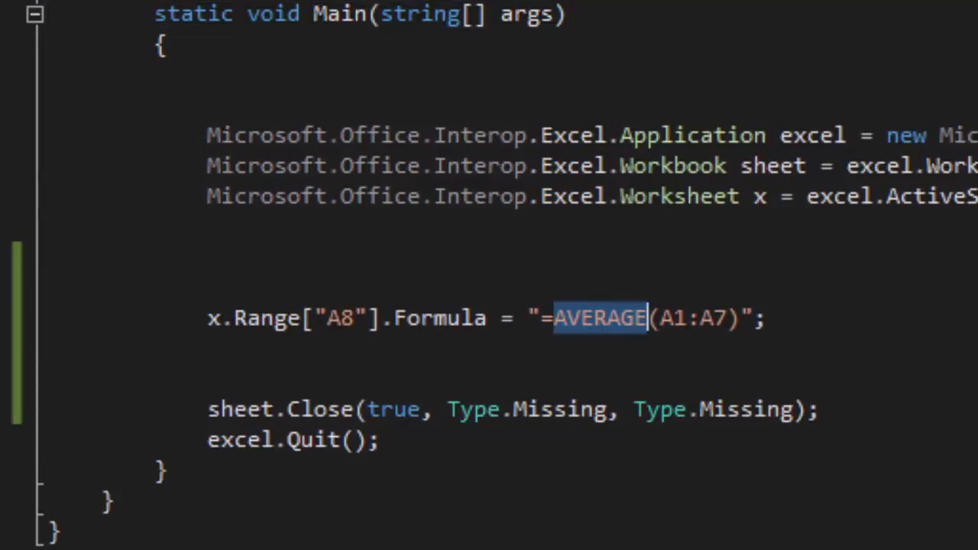
Switch the A8 formula from AVERAGE to MAX, run the program, and reopen mysheet.xlsx.
{"action": "type", "text": "MAX"}
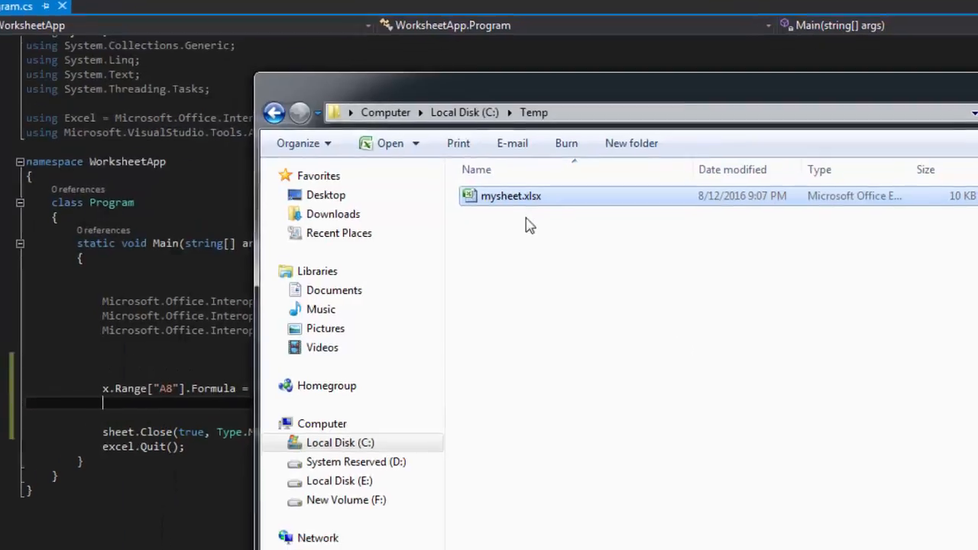
{"action": "double_click", "coordinate": [510, 196]}
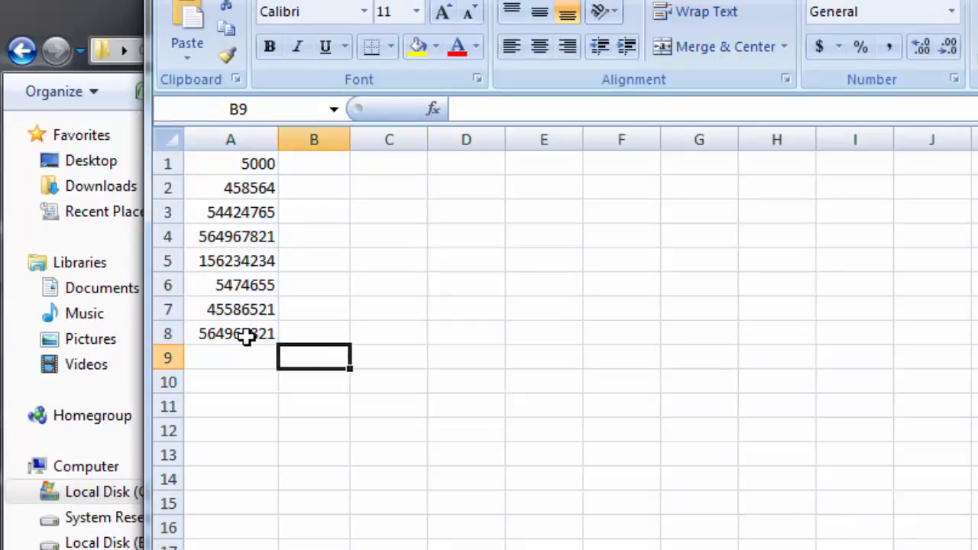
{"action": "left_click", "coordinate": [230, 333]}
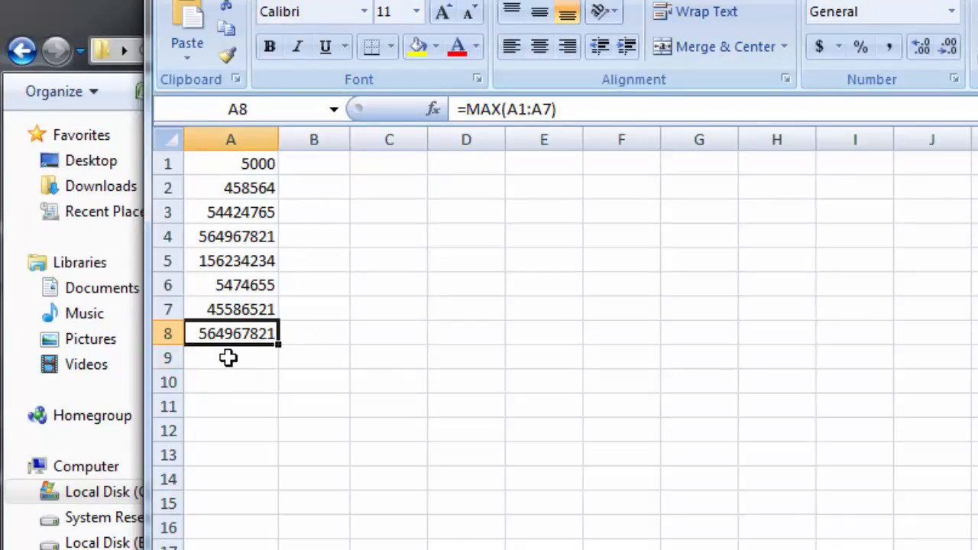
{"action": "mouse_move", "coordinate": [253, 354]}
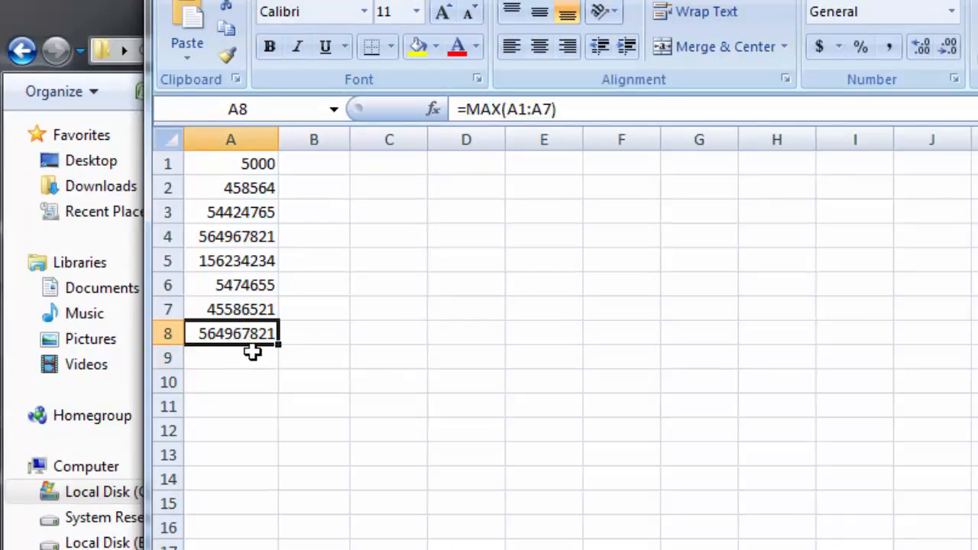
{"action": "left_click", "coordinate": [544, 428]}
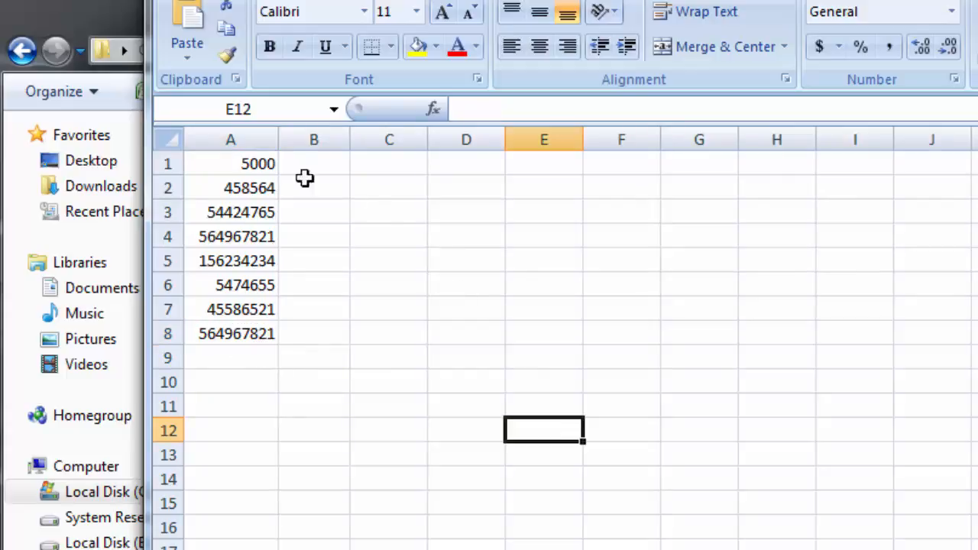
{"action": "left_click", "coordinate": [231, 333]}
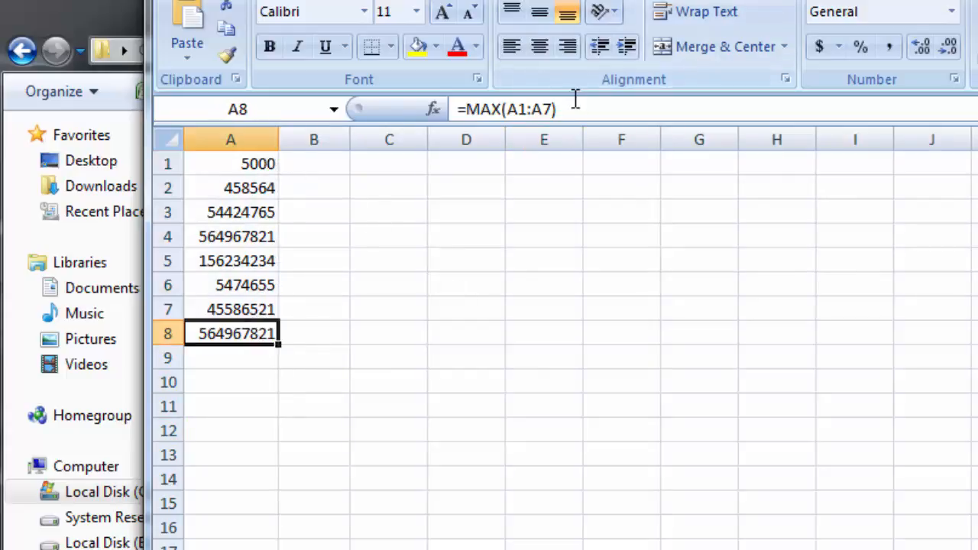